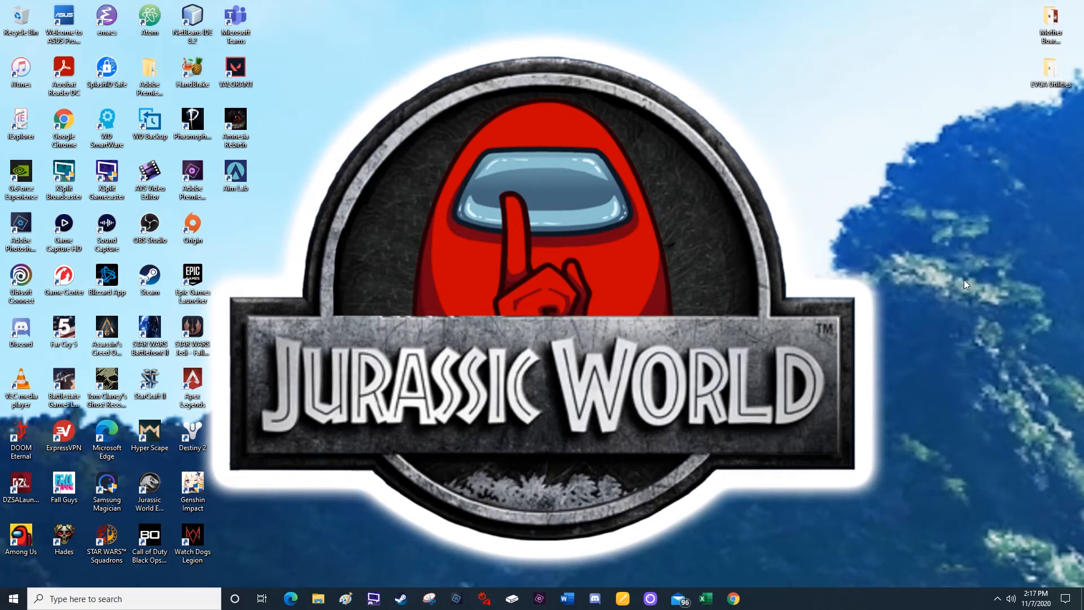
mouse_move(467, 450)
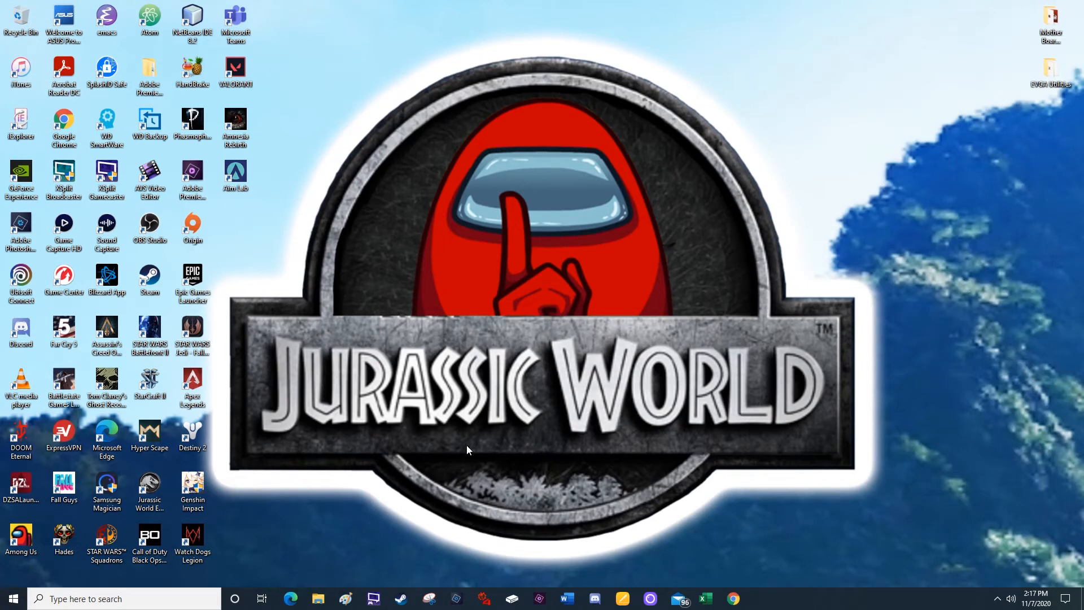
Step: Find and open Date & time settings by searching 'date & time settings'
left_click(124, 599)
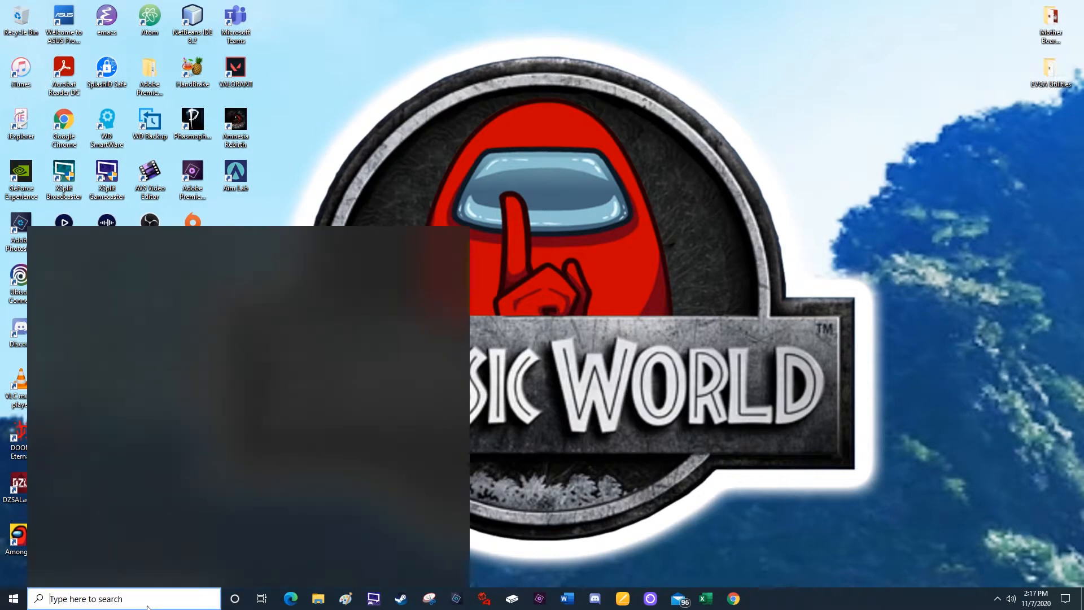
type("date & time settings")
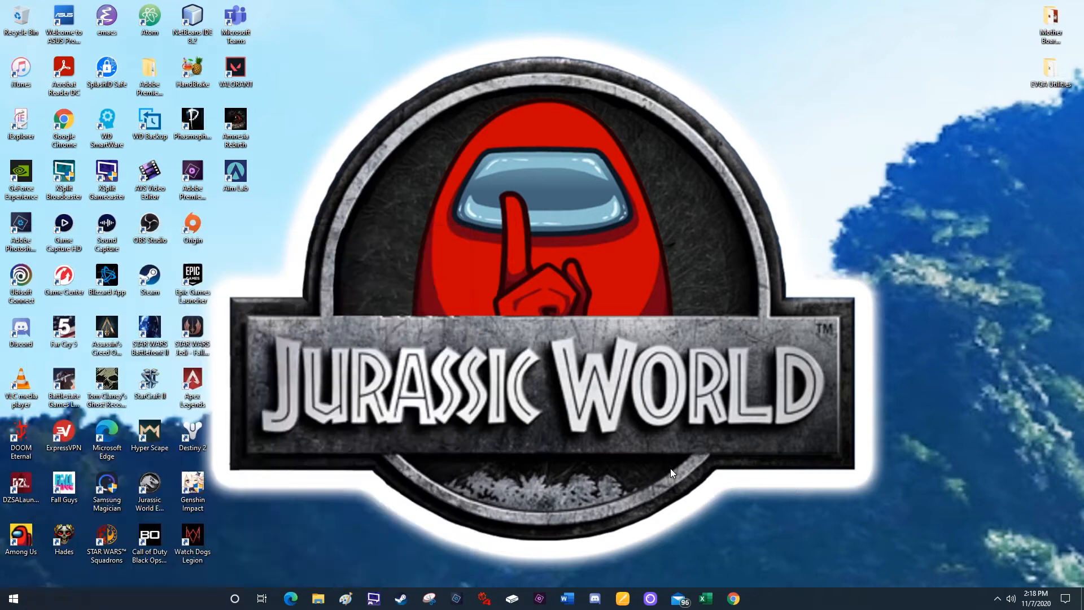
left_click(758, 598)
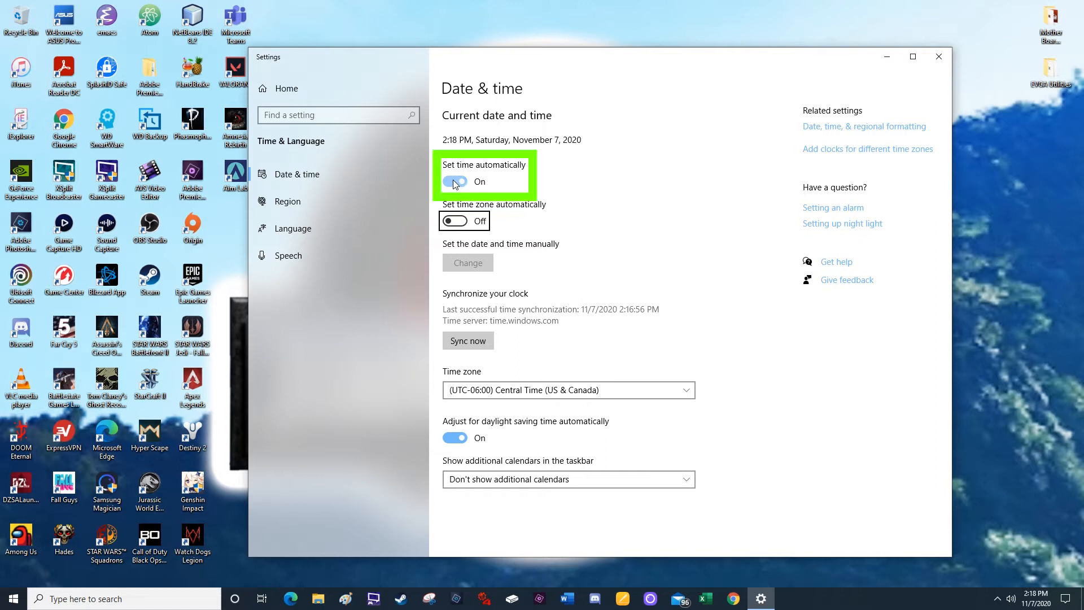
Step: Turn 'Set time automatically' off and open the manual date and time editor
left_click(455, 181)
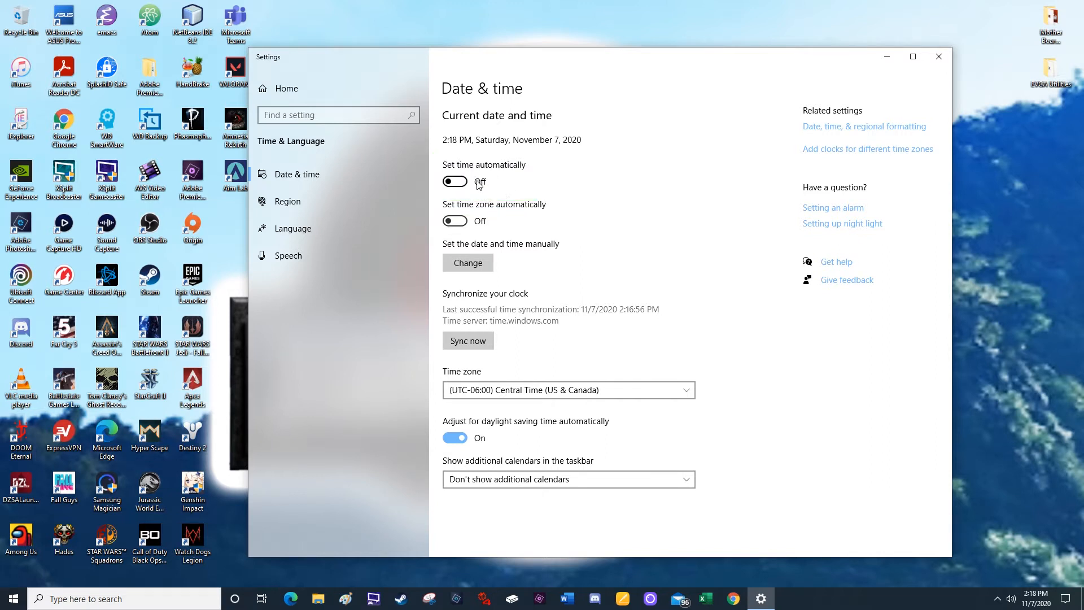
left_click(454, 180)
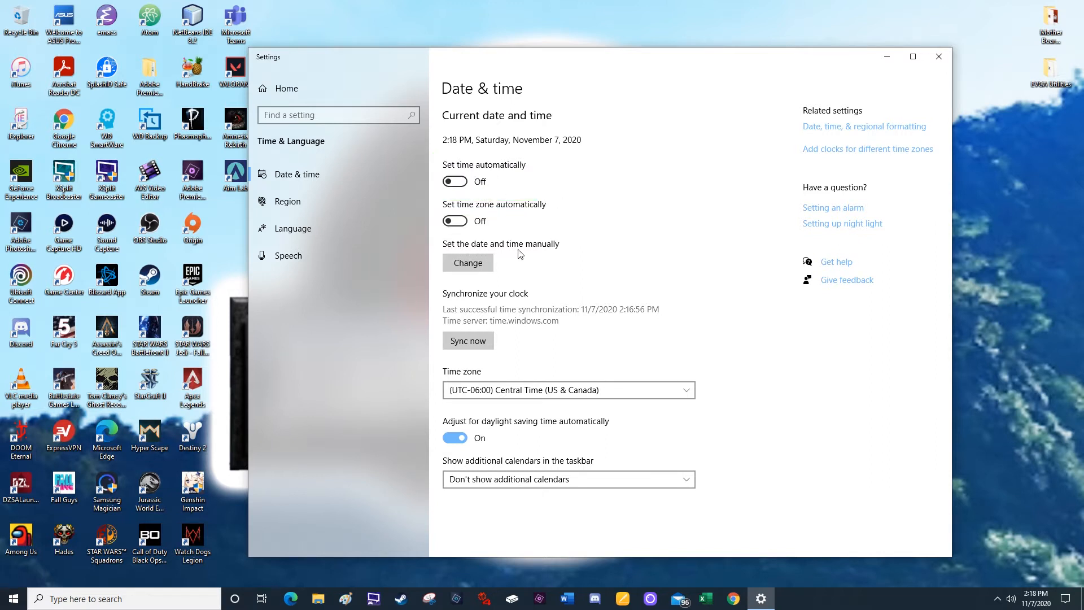
left_click(467, 263)
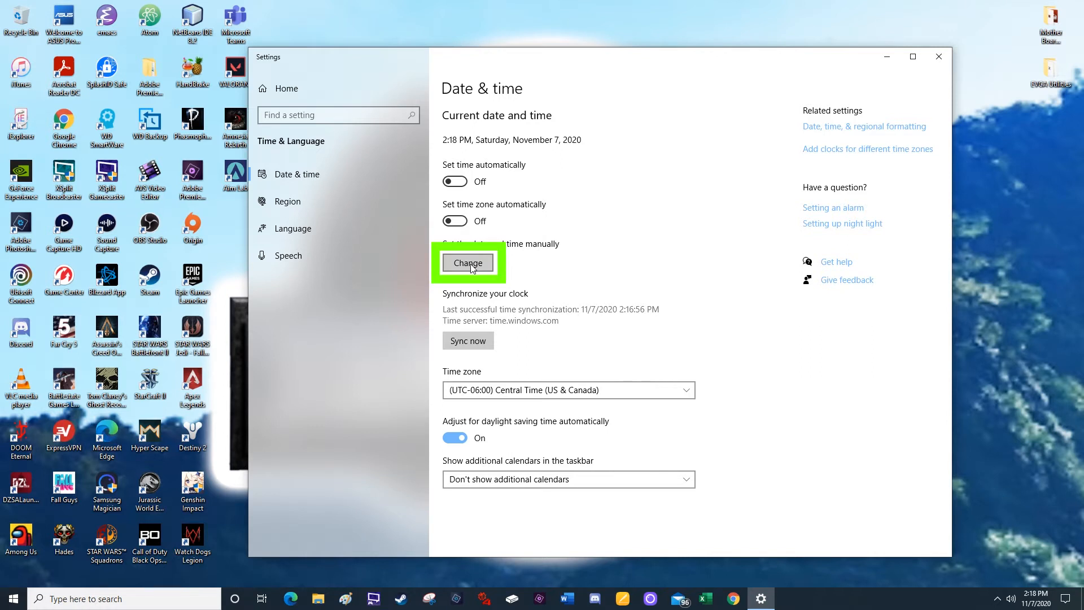
Step: Set the date to April 1, 2020 and apply the change
left_click(468, 264)
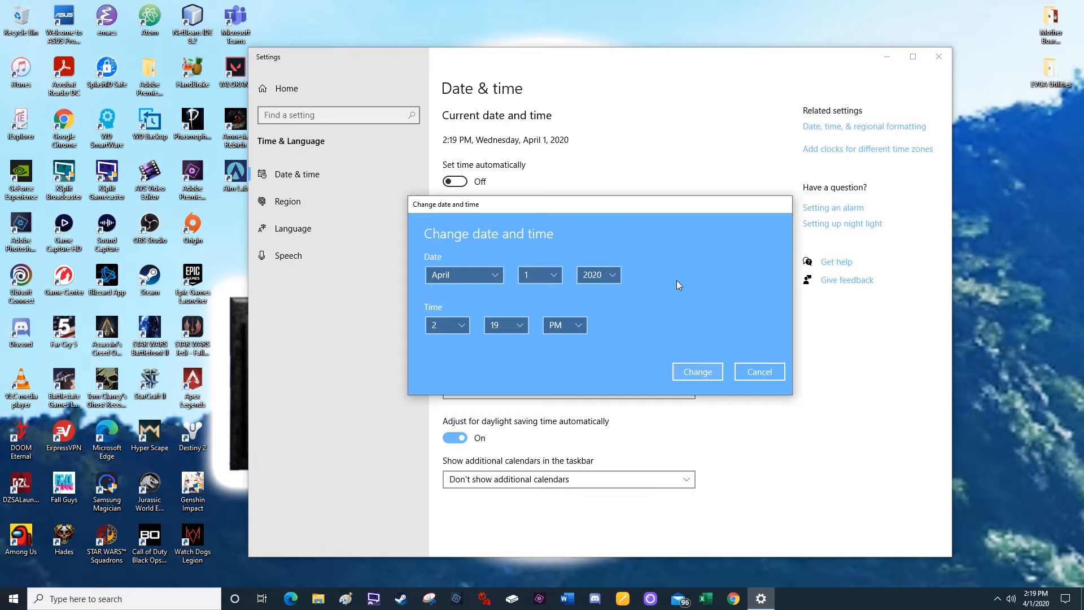
left_click(758, 371)
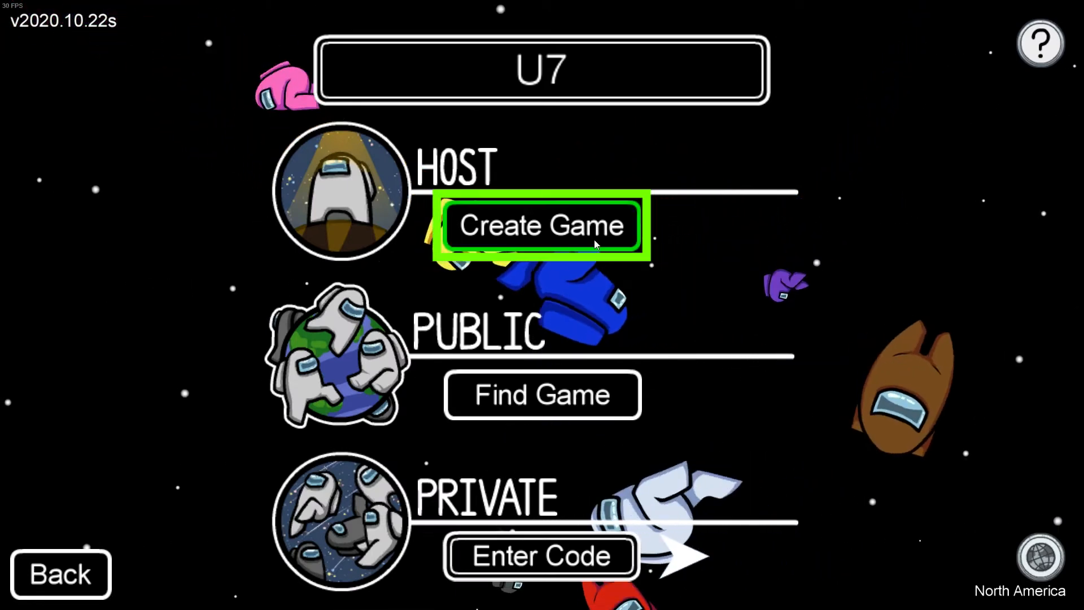
Step: Begin hosting a new game with the mirrored Skeld map chosen
left_click(541, 226)
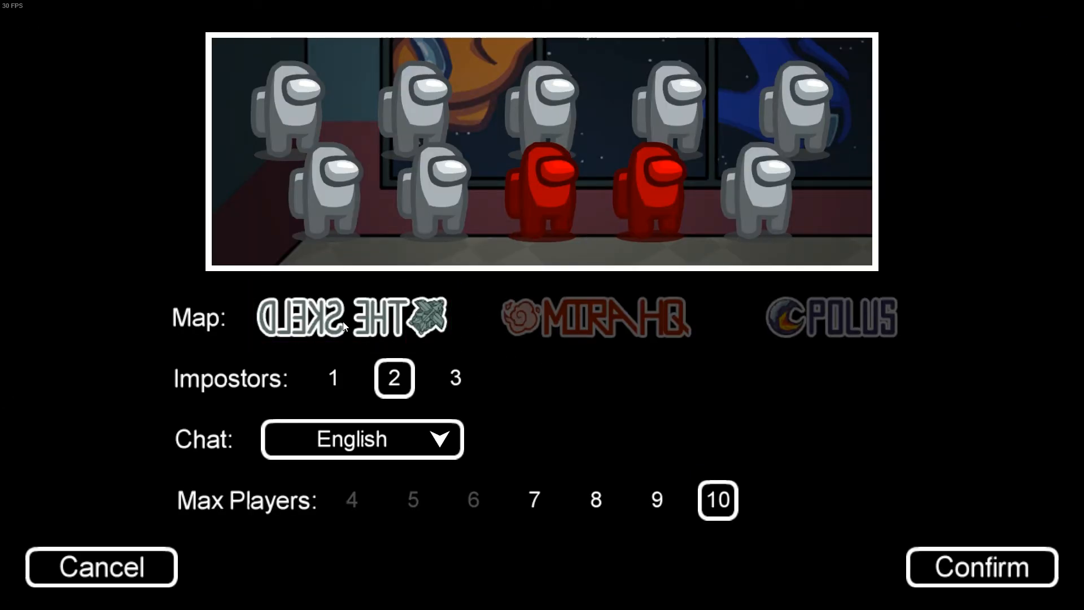
Step: Create the Dleks lobby and start the match once 10/10 players have joined
left_click(980, 566)
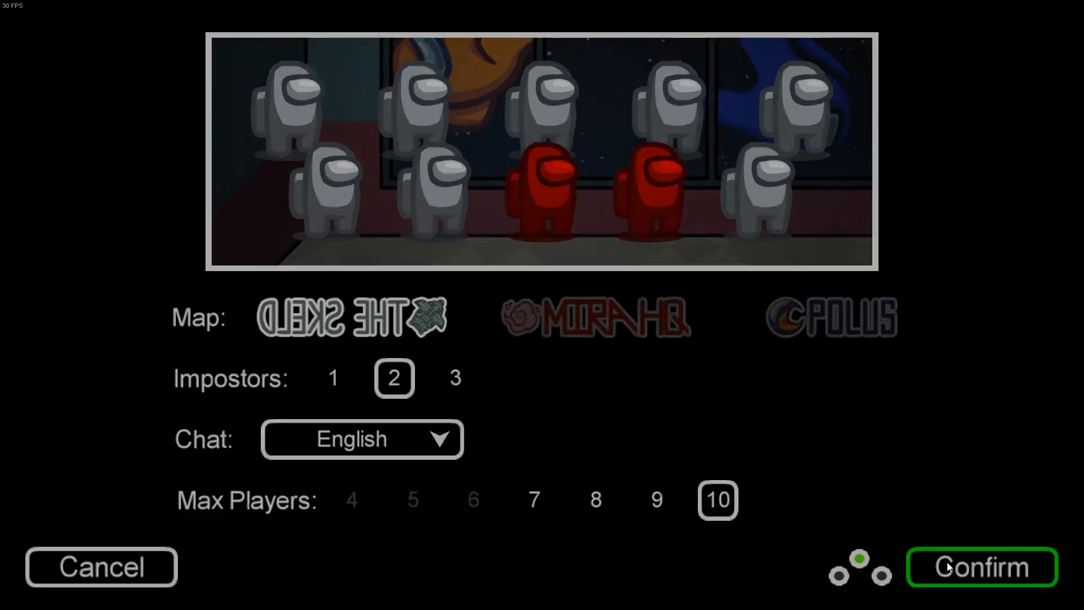
left_click(982, 565)
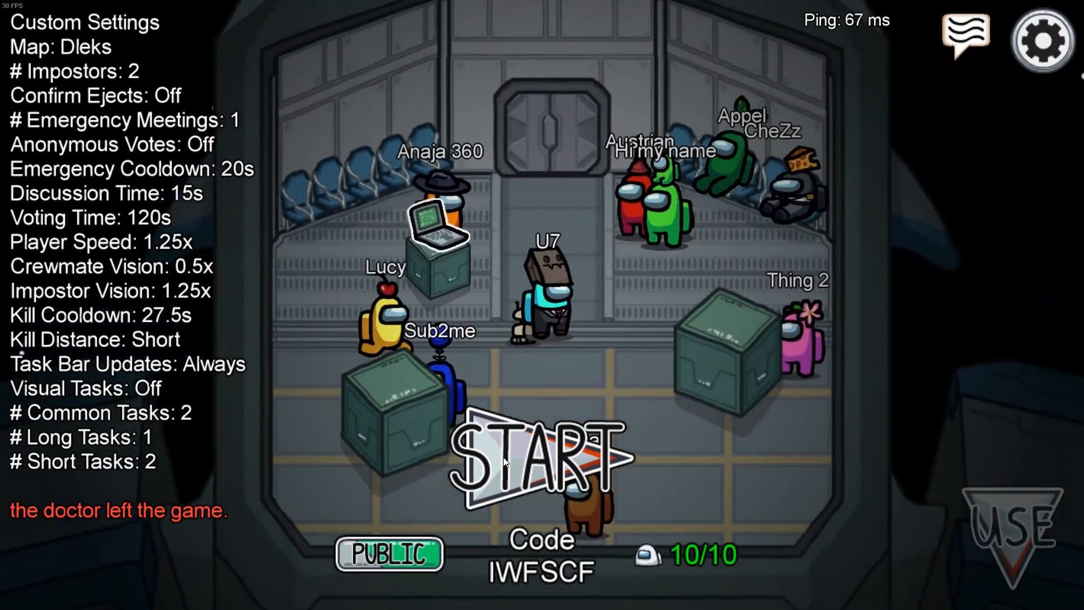
left_click(532, 457)
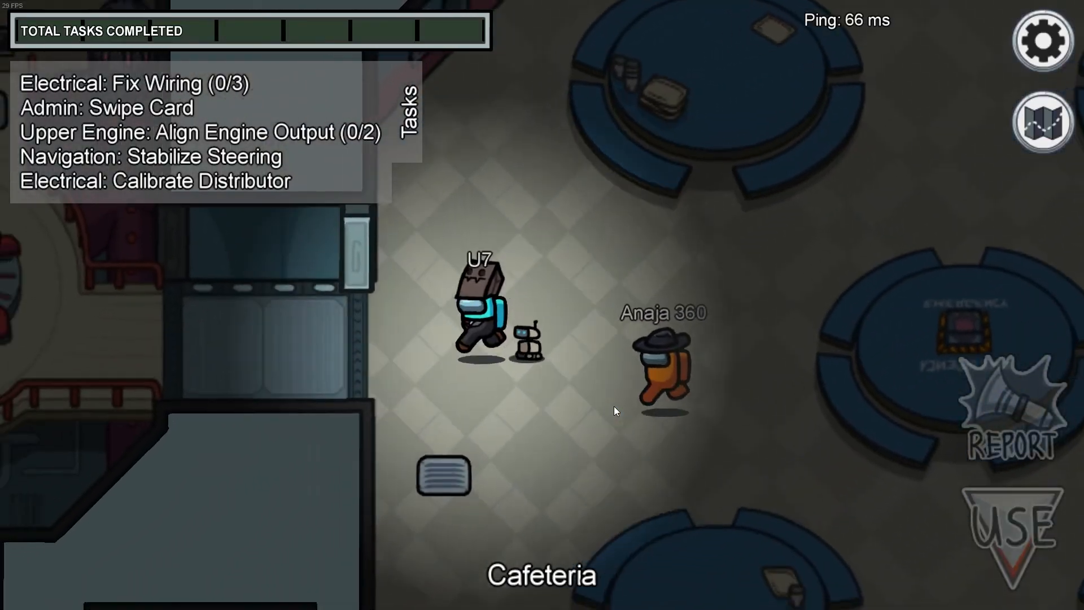